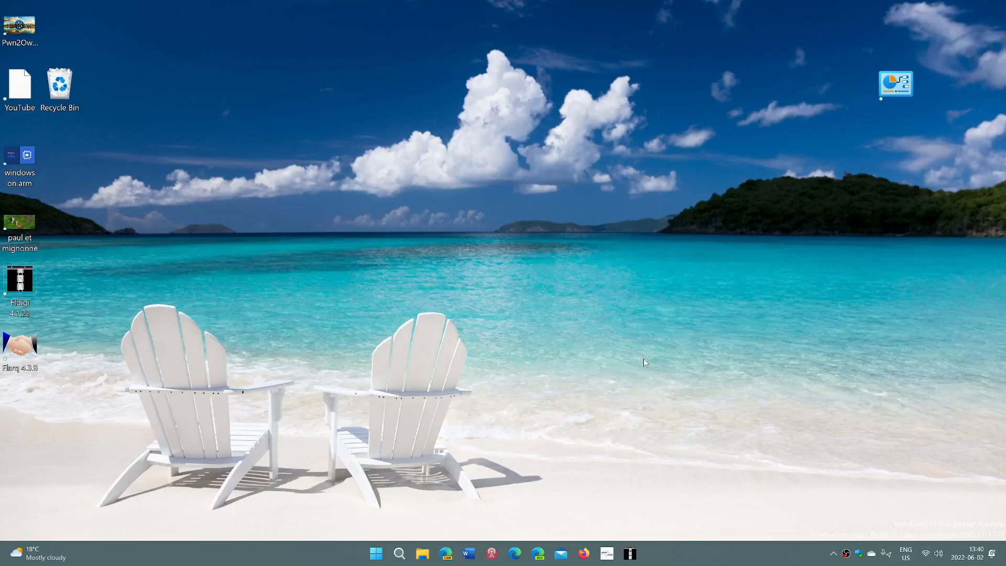
{"action": "mouse_move", "coordinate": [516, 554]}
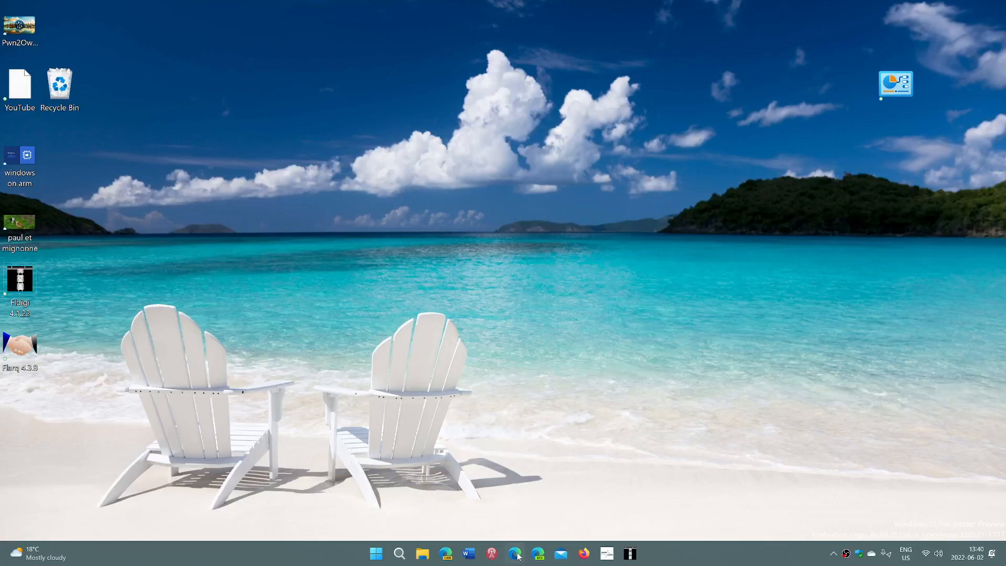
- Launch Edge, check the About page shows version 102 up to date, and return to Google
{"action": "left_click", "coordinate": [515, 553]}
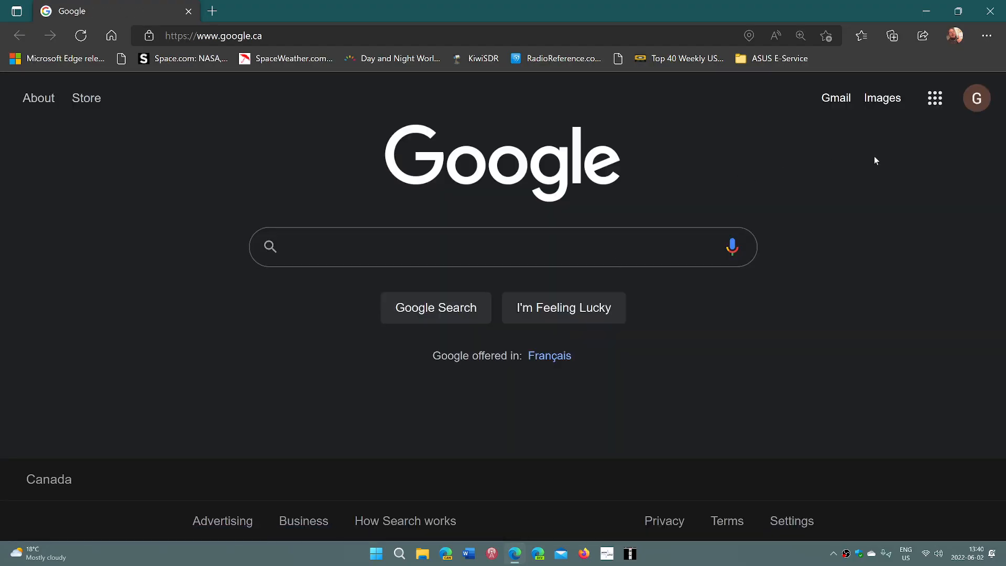
{"action": "left_click", "coordinate": [987, 36]}
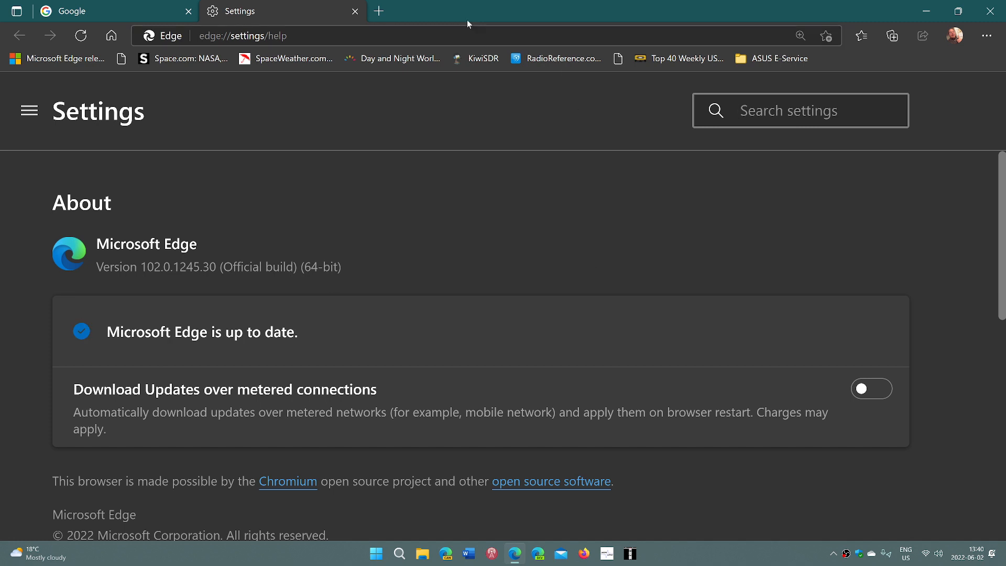
{"action": "left_click", "coordinate": [355, 11]}
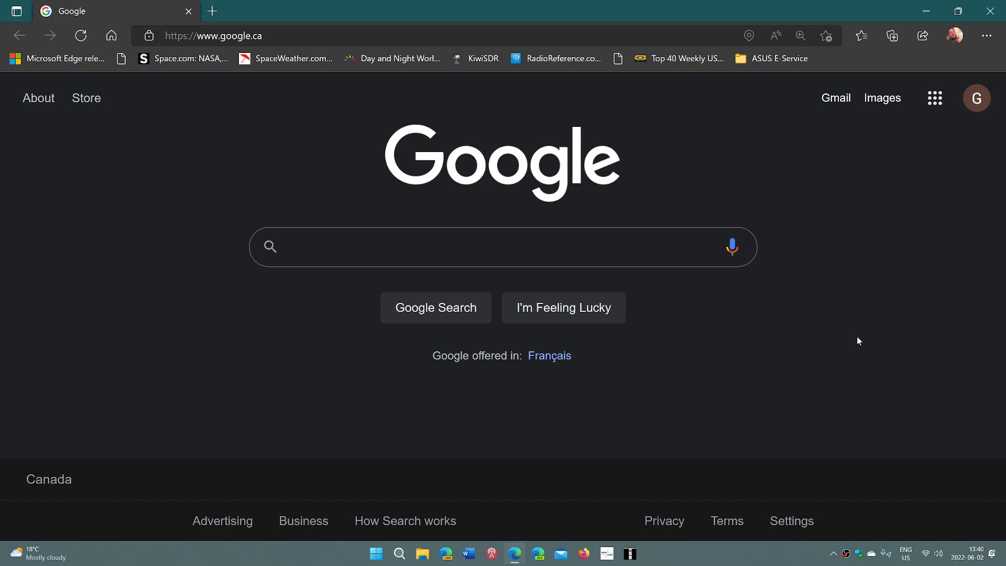
{"action": "mouse_move", "coordinate": [885, 298]}
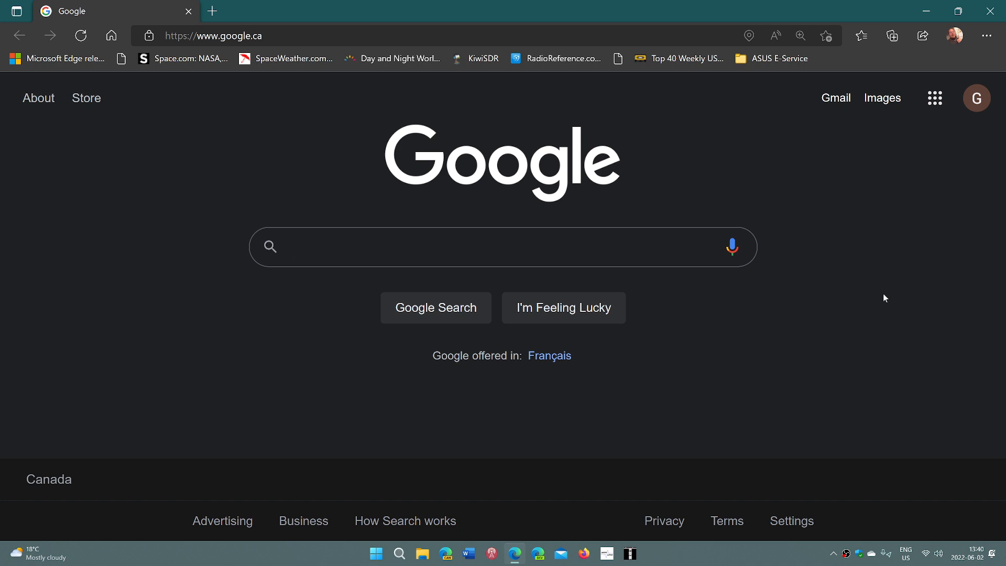
{"action": "left_click", "coordinate": [449, 246]}
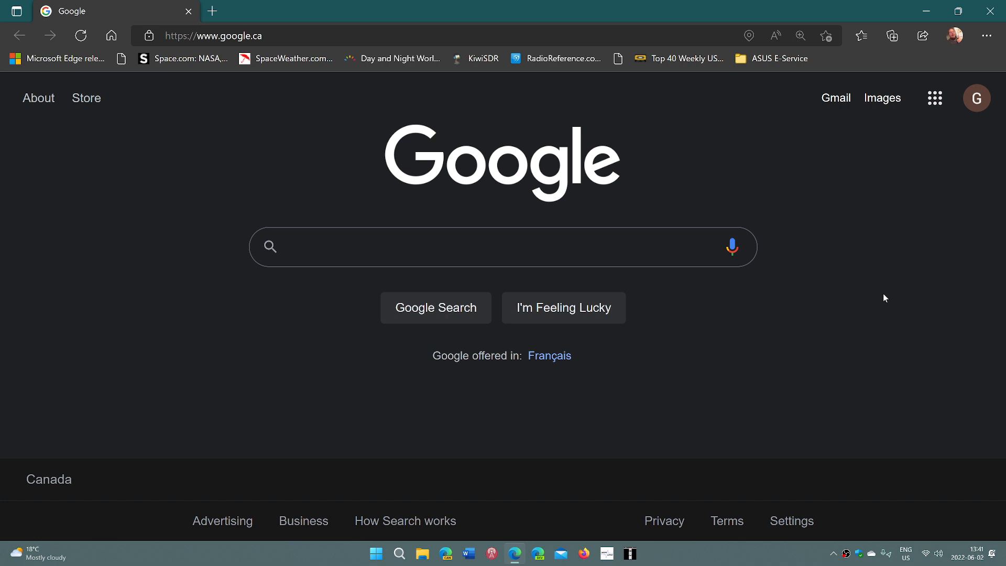
{"action": "left_click", "coordinate": [449, 246]}
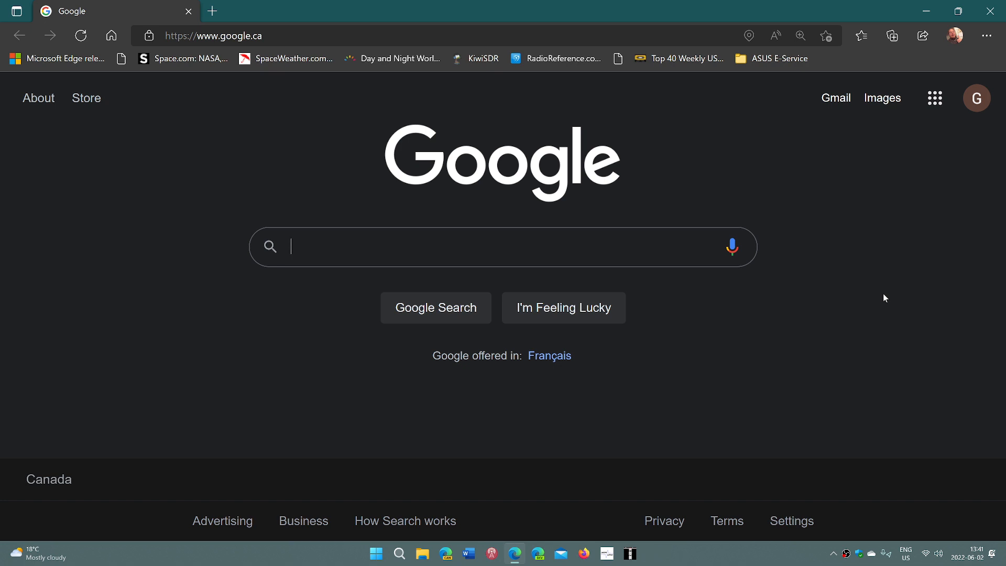
{"action": "mouse_move", "coordinate": [552, 343]}
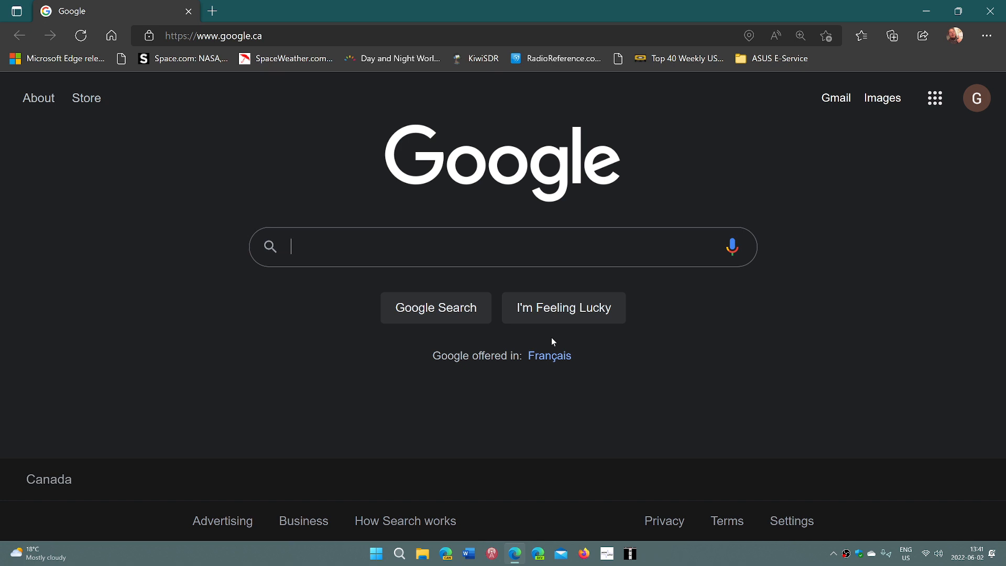
{"action": "mouse_move", "coordinate": [739, 338]}
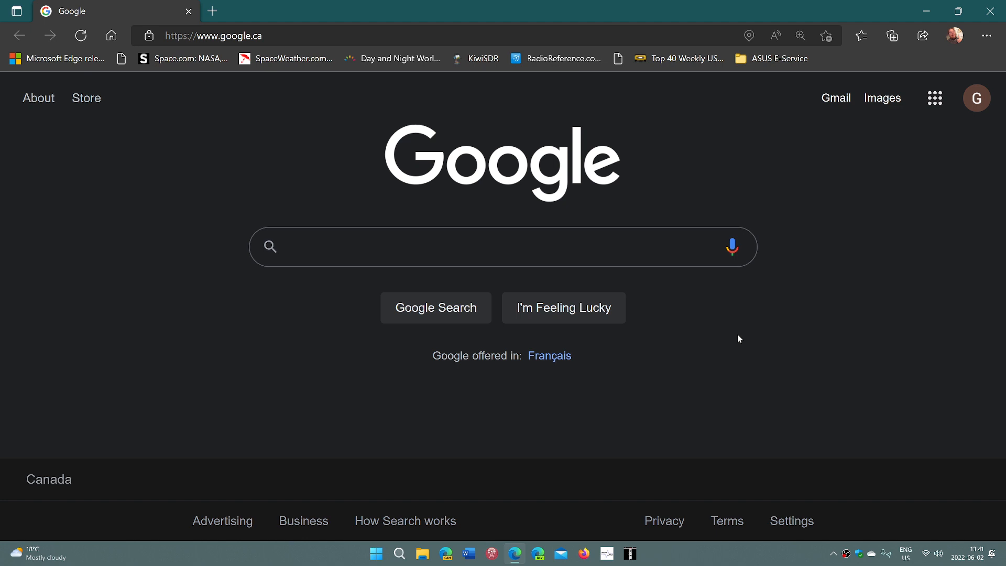
{"action": "left_click", "coordinate": [449, 247]}
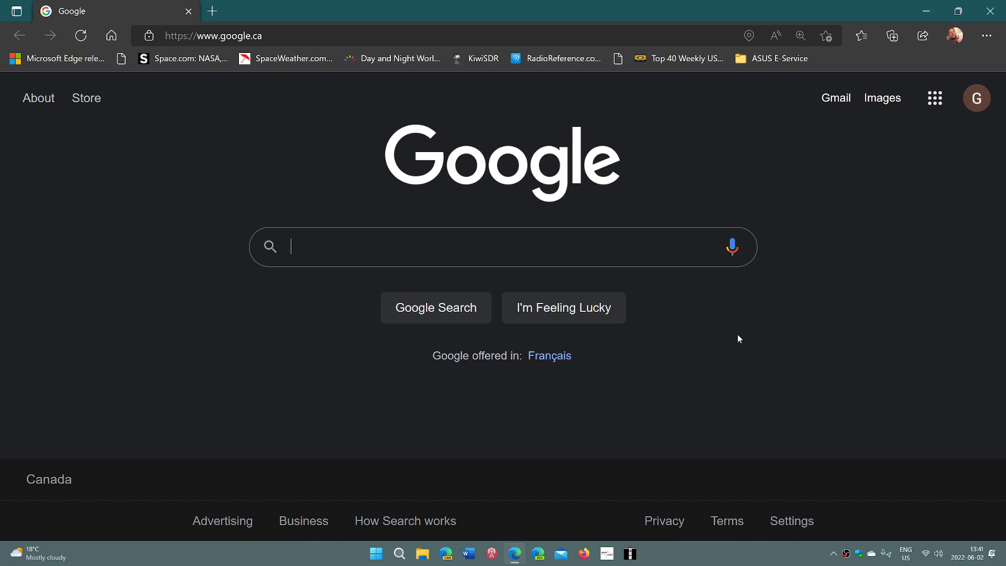
{"action": "mouse_move", "coordinate": [807, 414]}
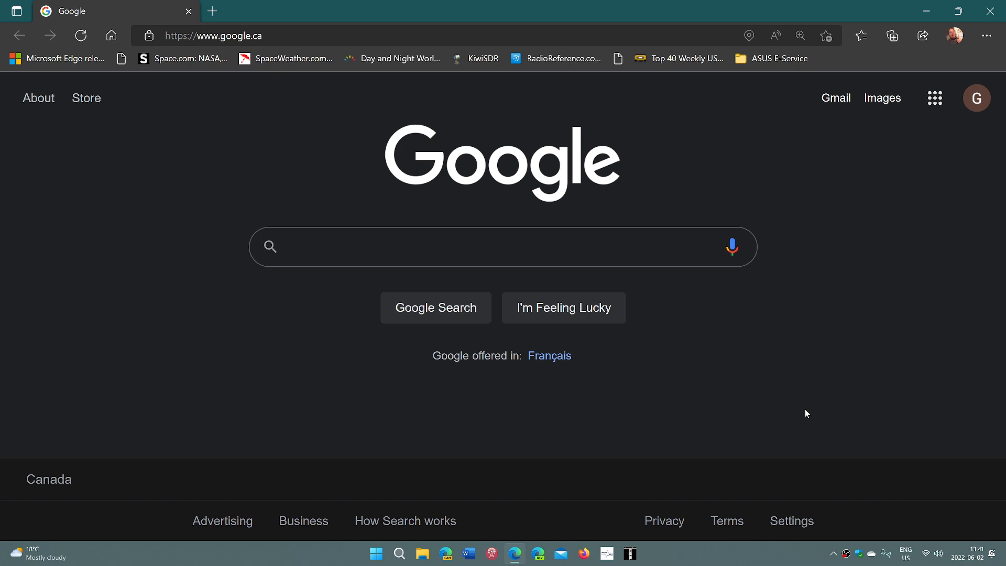
{"action": "mouse_move", "coordinate": [752, 379]}
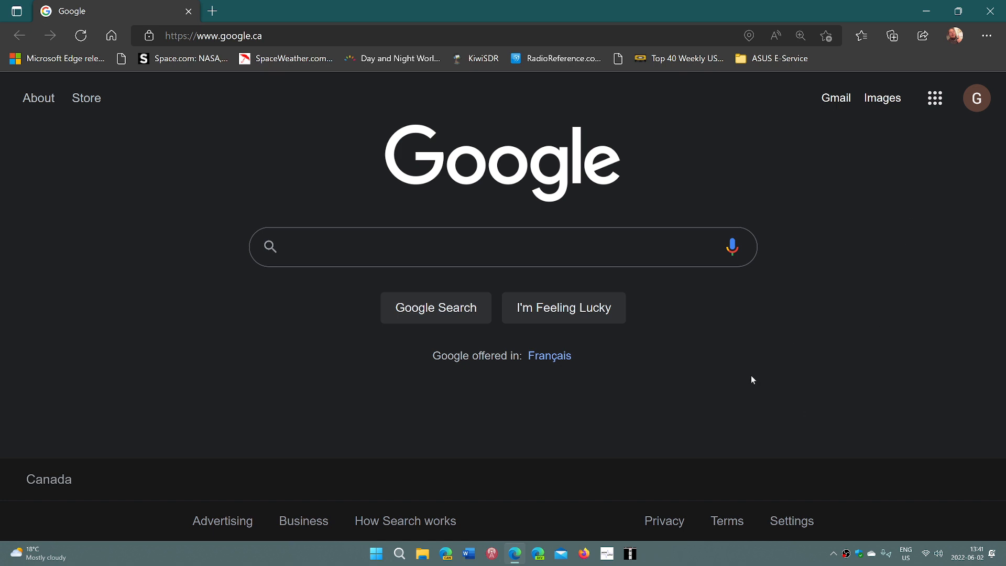
{"action": "left_click", "coordinate": [449, 247]}
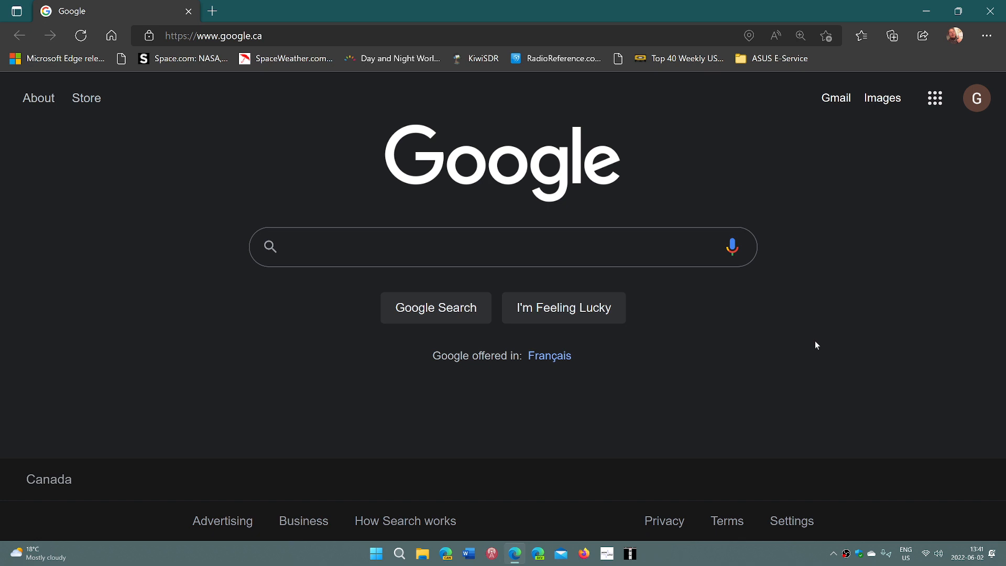
{"action": "left_click", "coordinate": [449, 246]}
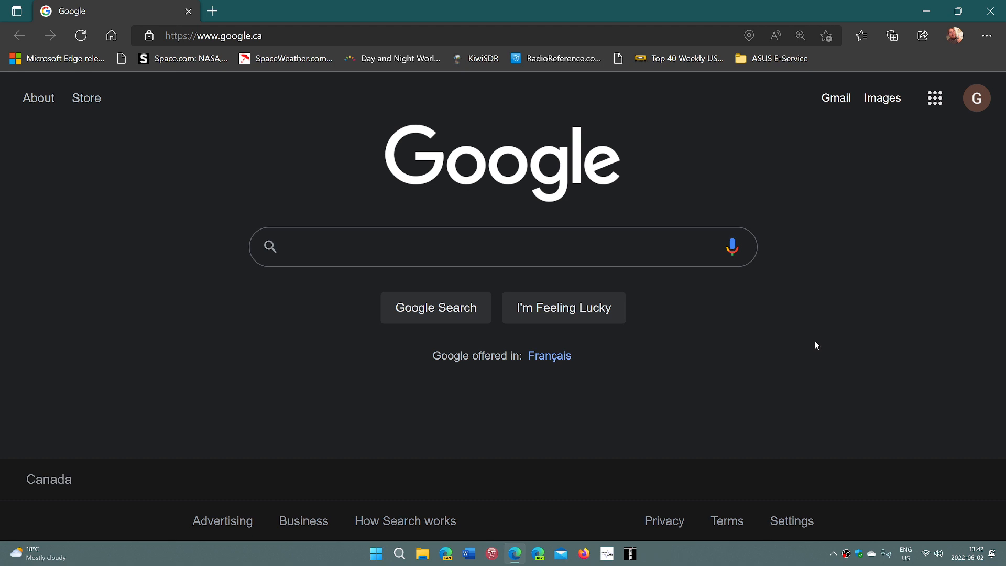
{"action": "left_click", "coordinate": [450, 246]}
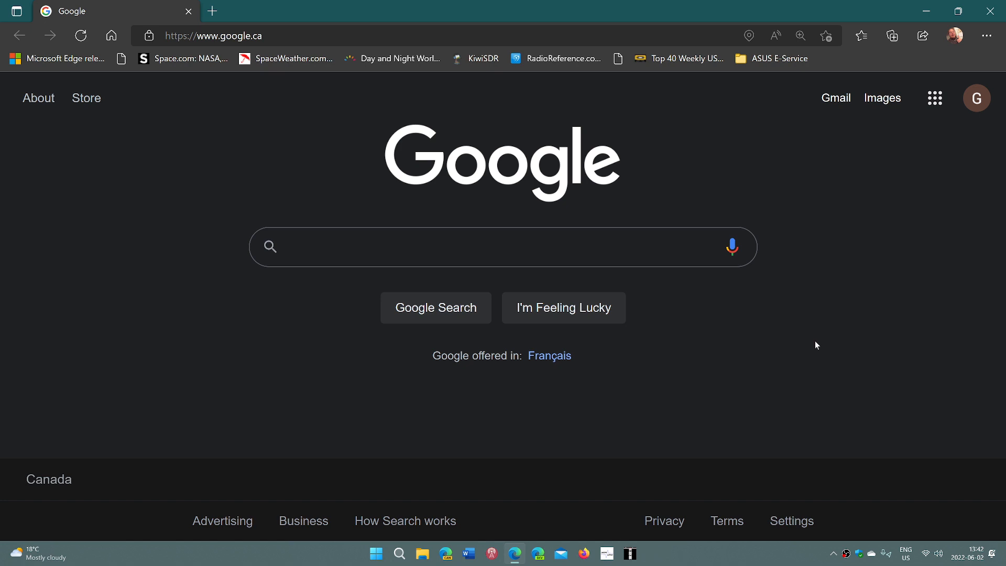
{"action": "left_click", "coordinate": [449, 247]}
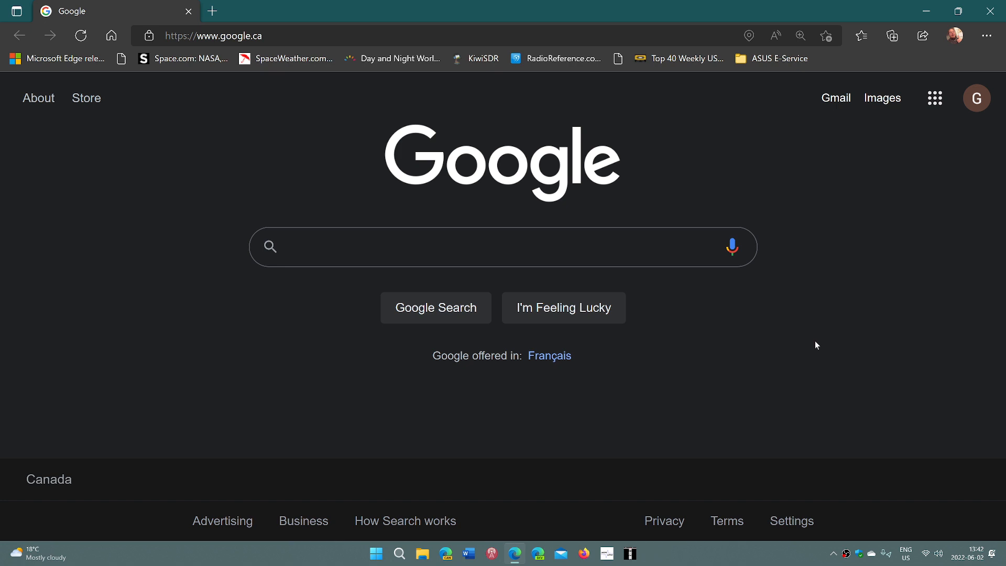
{"action": "mouse_move", "coordinate": [864, 270]}
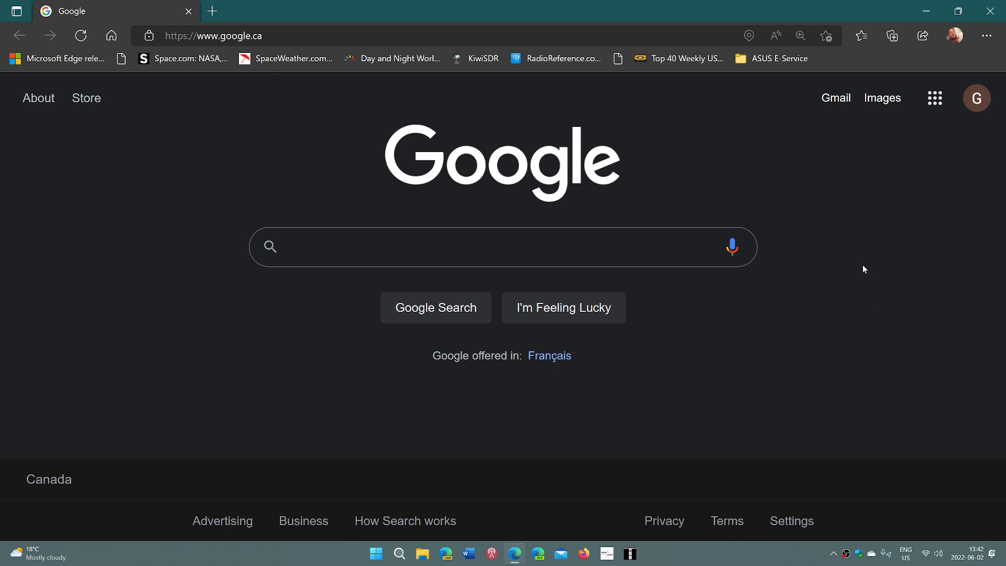
{"action": "mouse_move", "coordinate": [867, 261]}
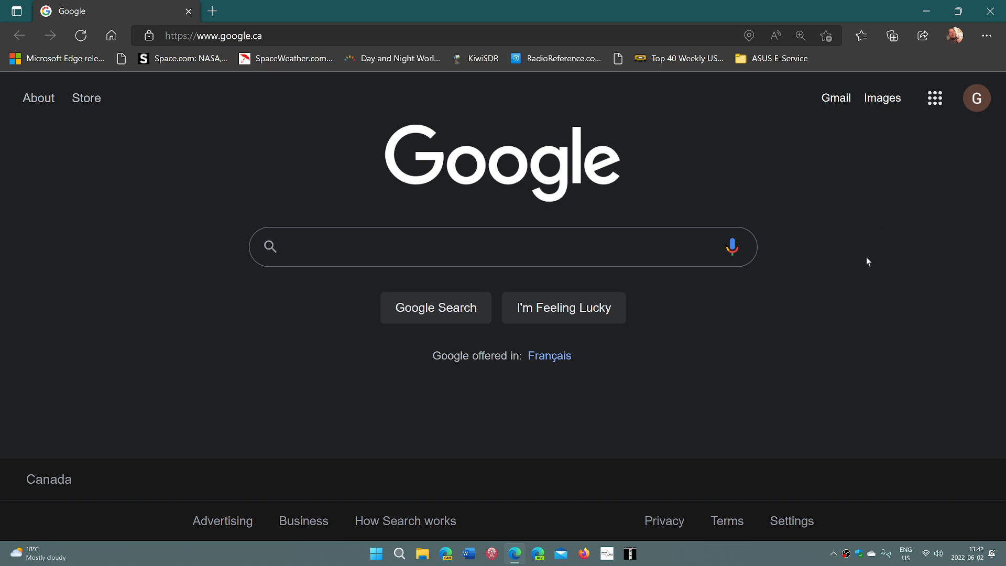